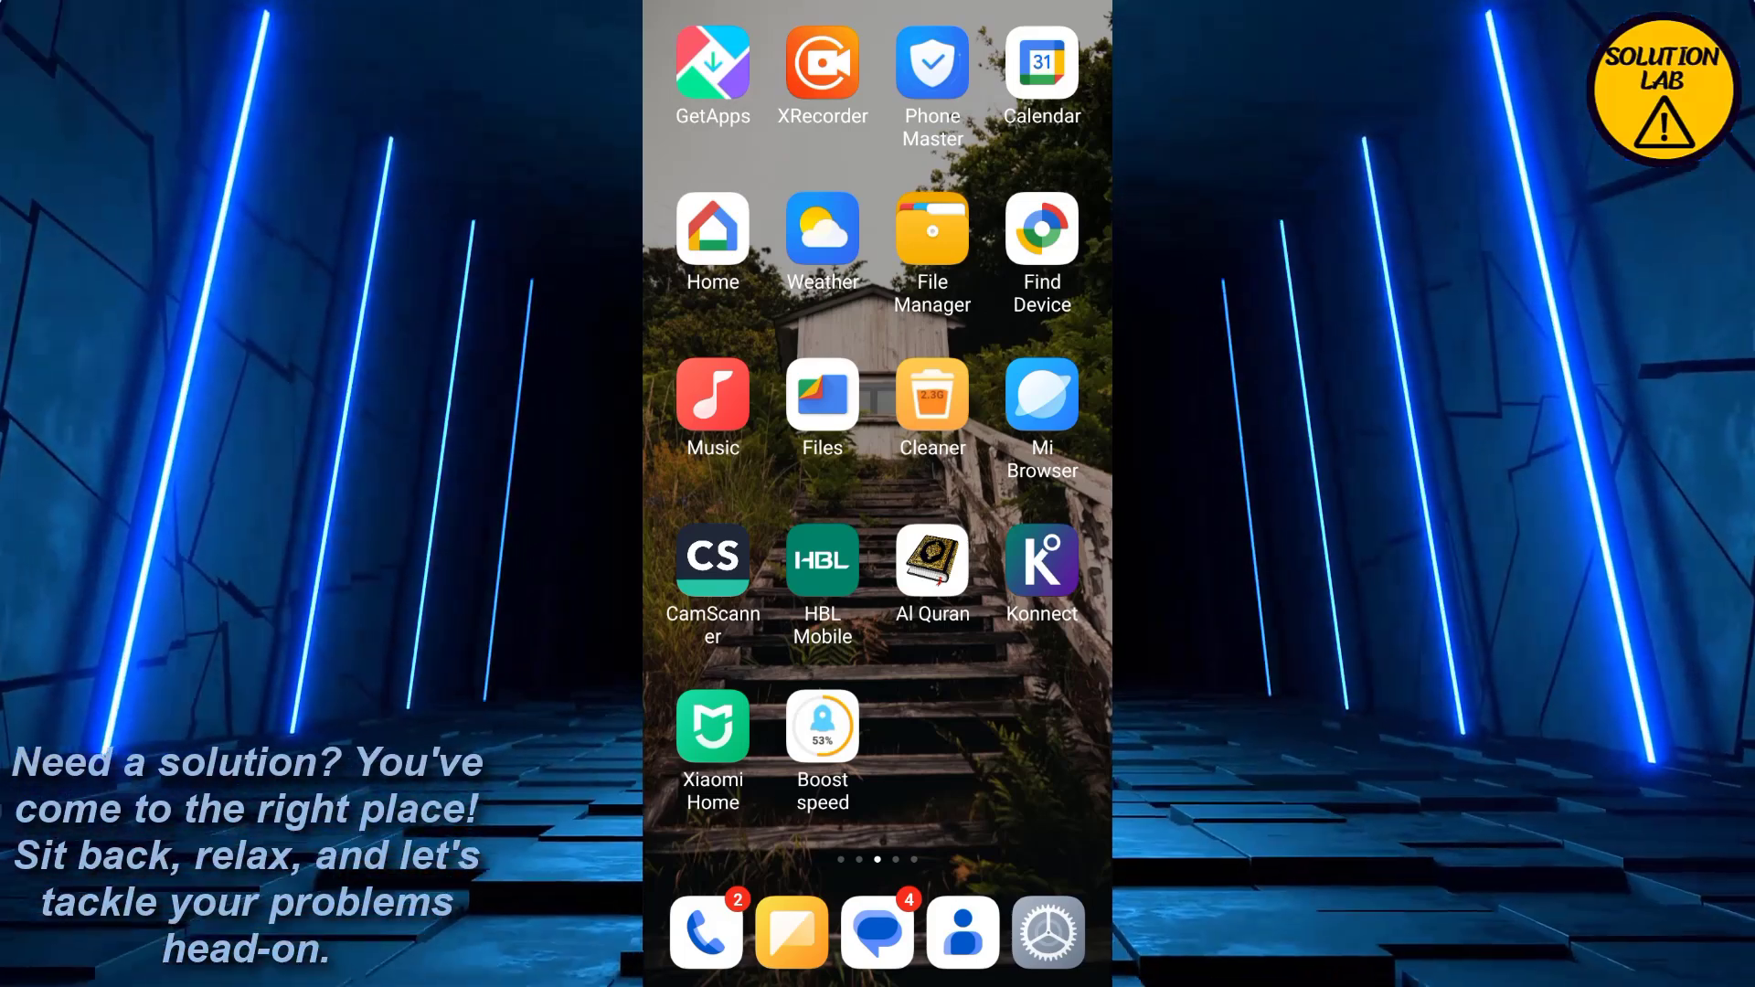
Set InShot's battery use to No restrictions, review its permissions, and return home
scroll(left, 3)
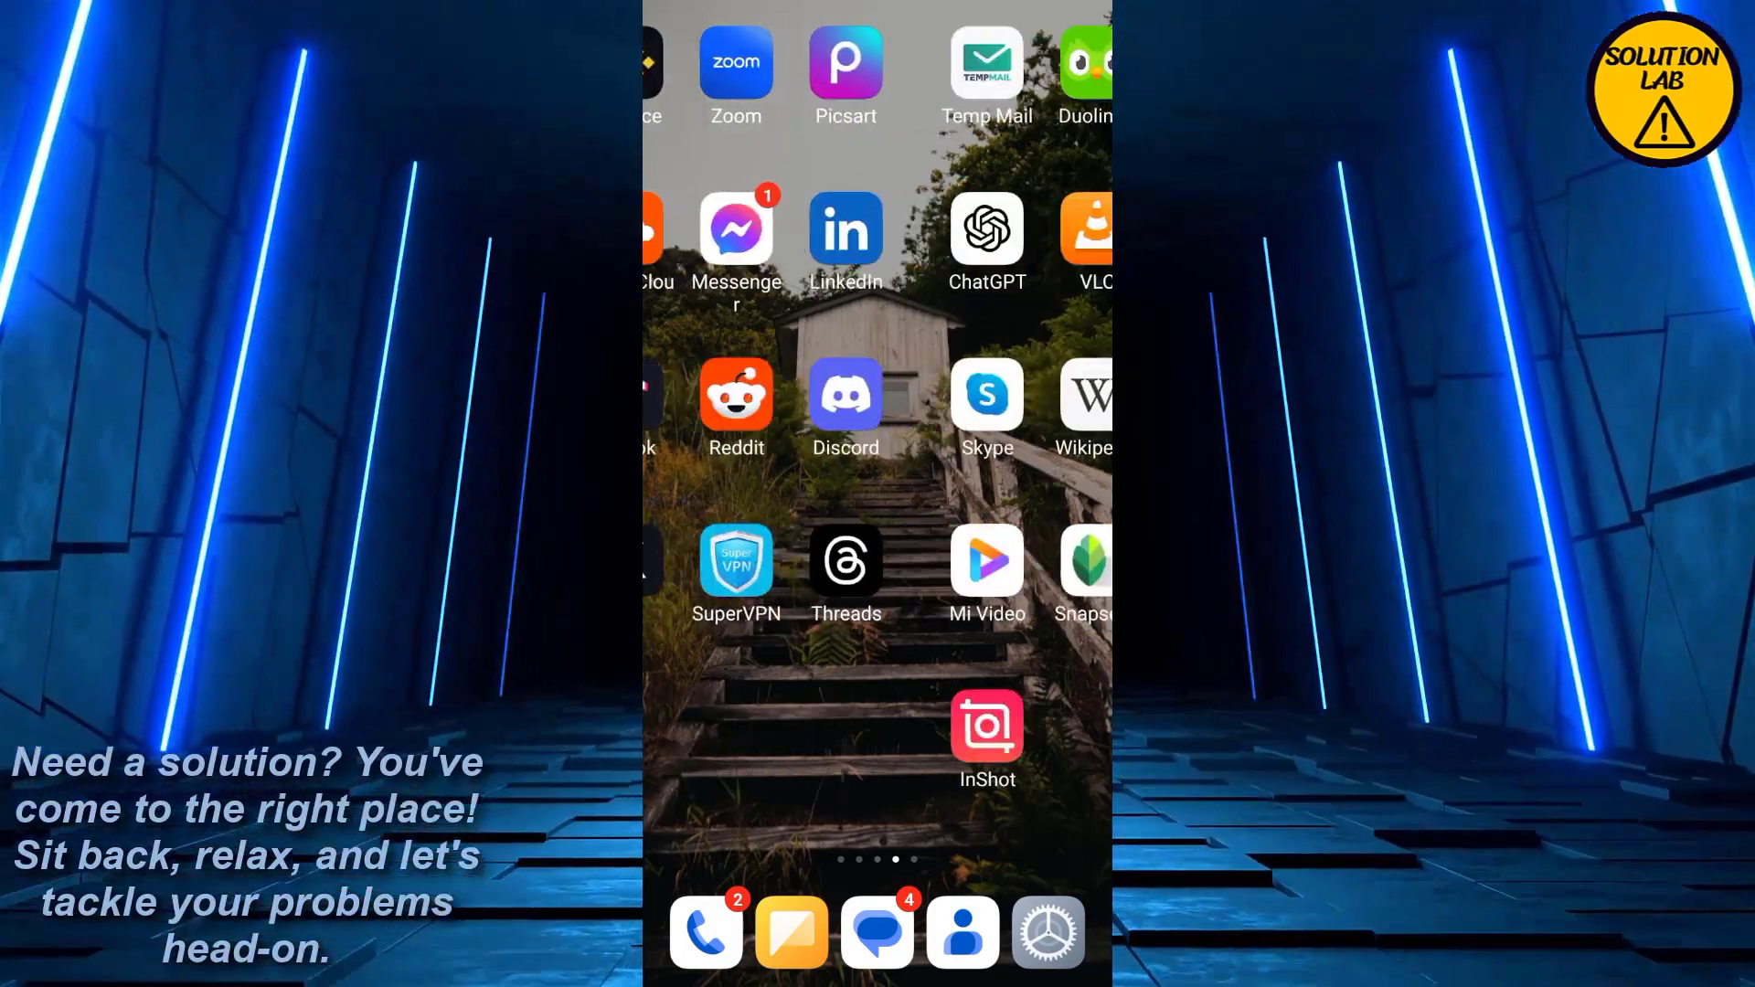
scroll(left, 3)
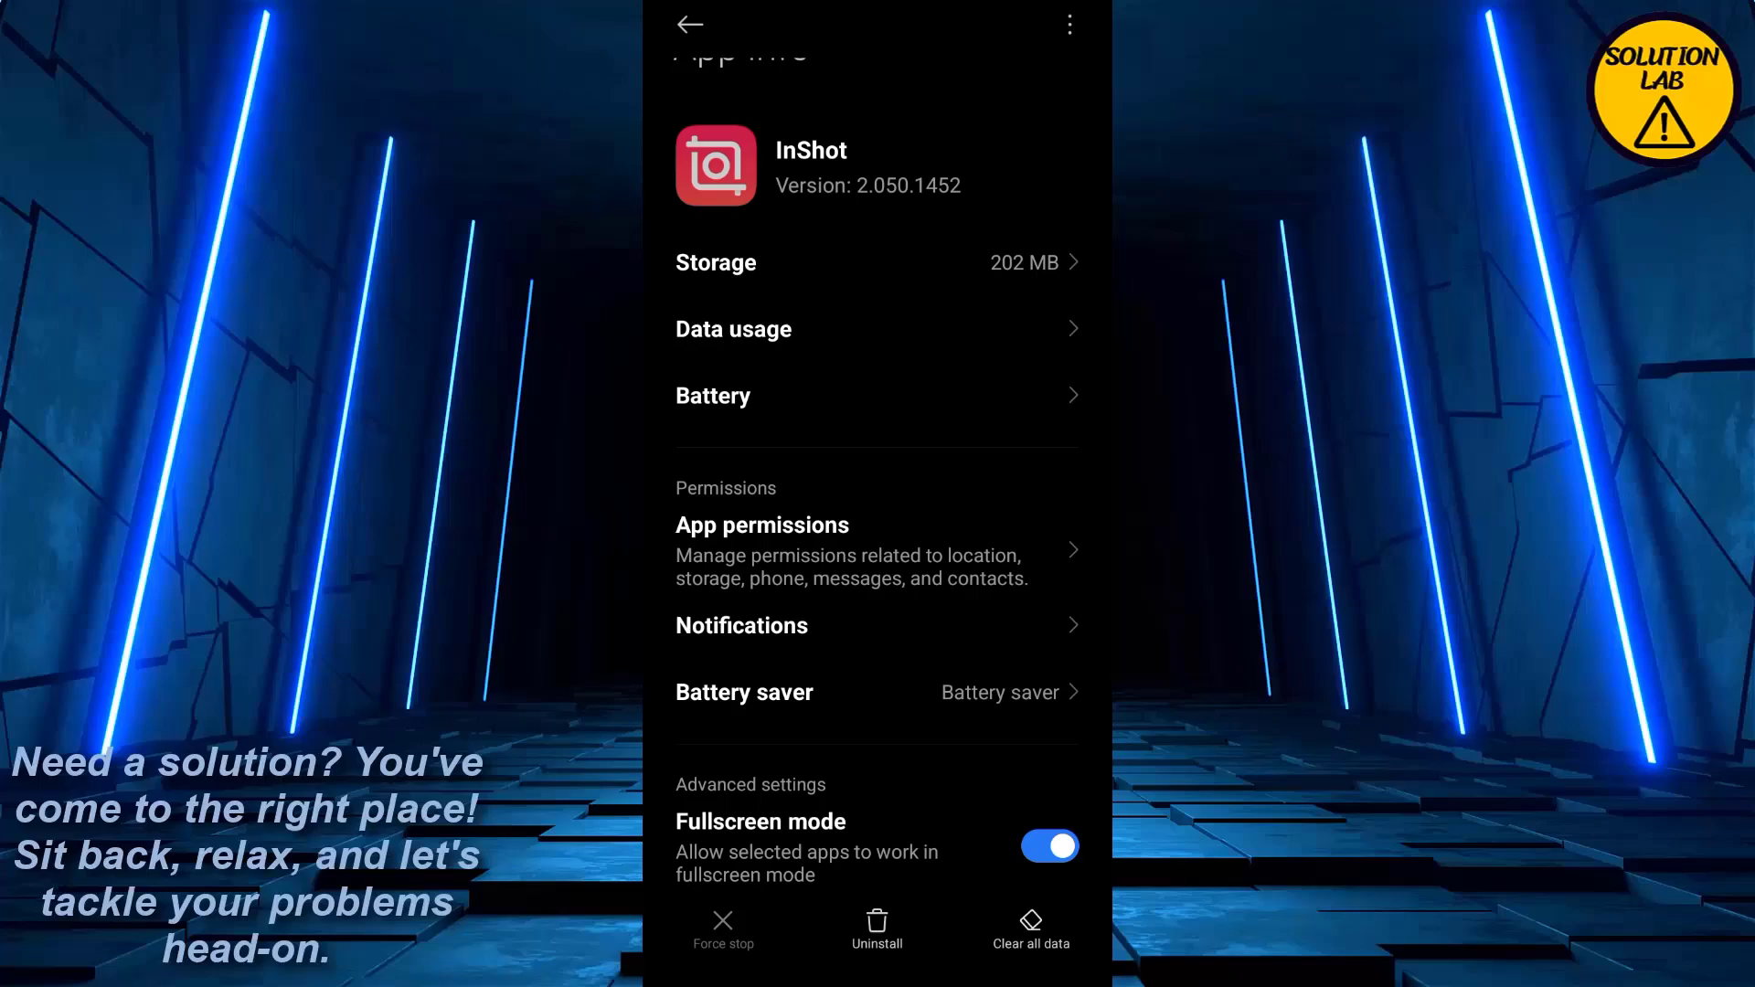
click(744, 692)
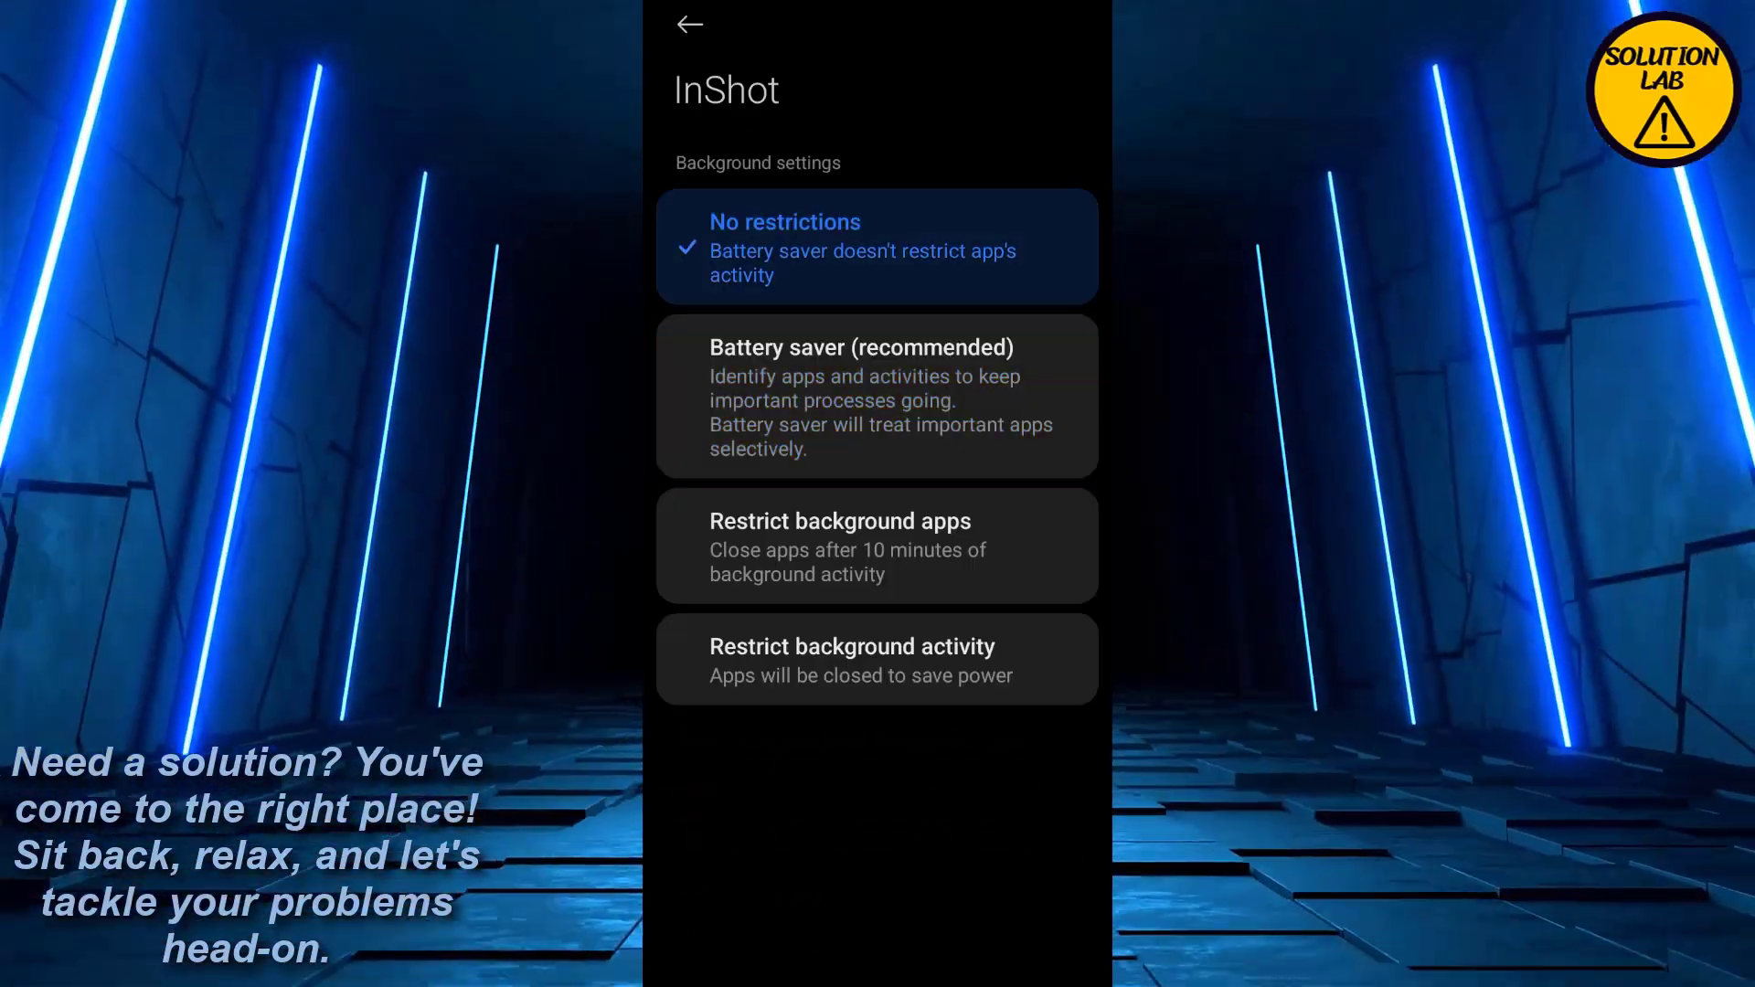
click(695, 24)
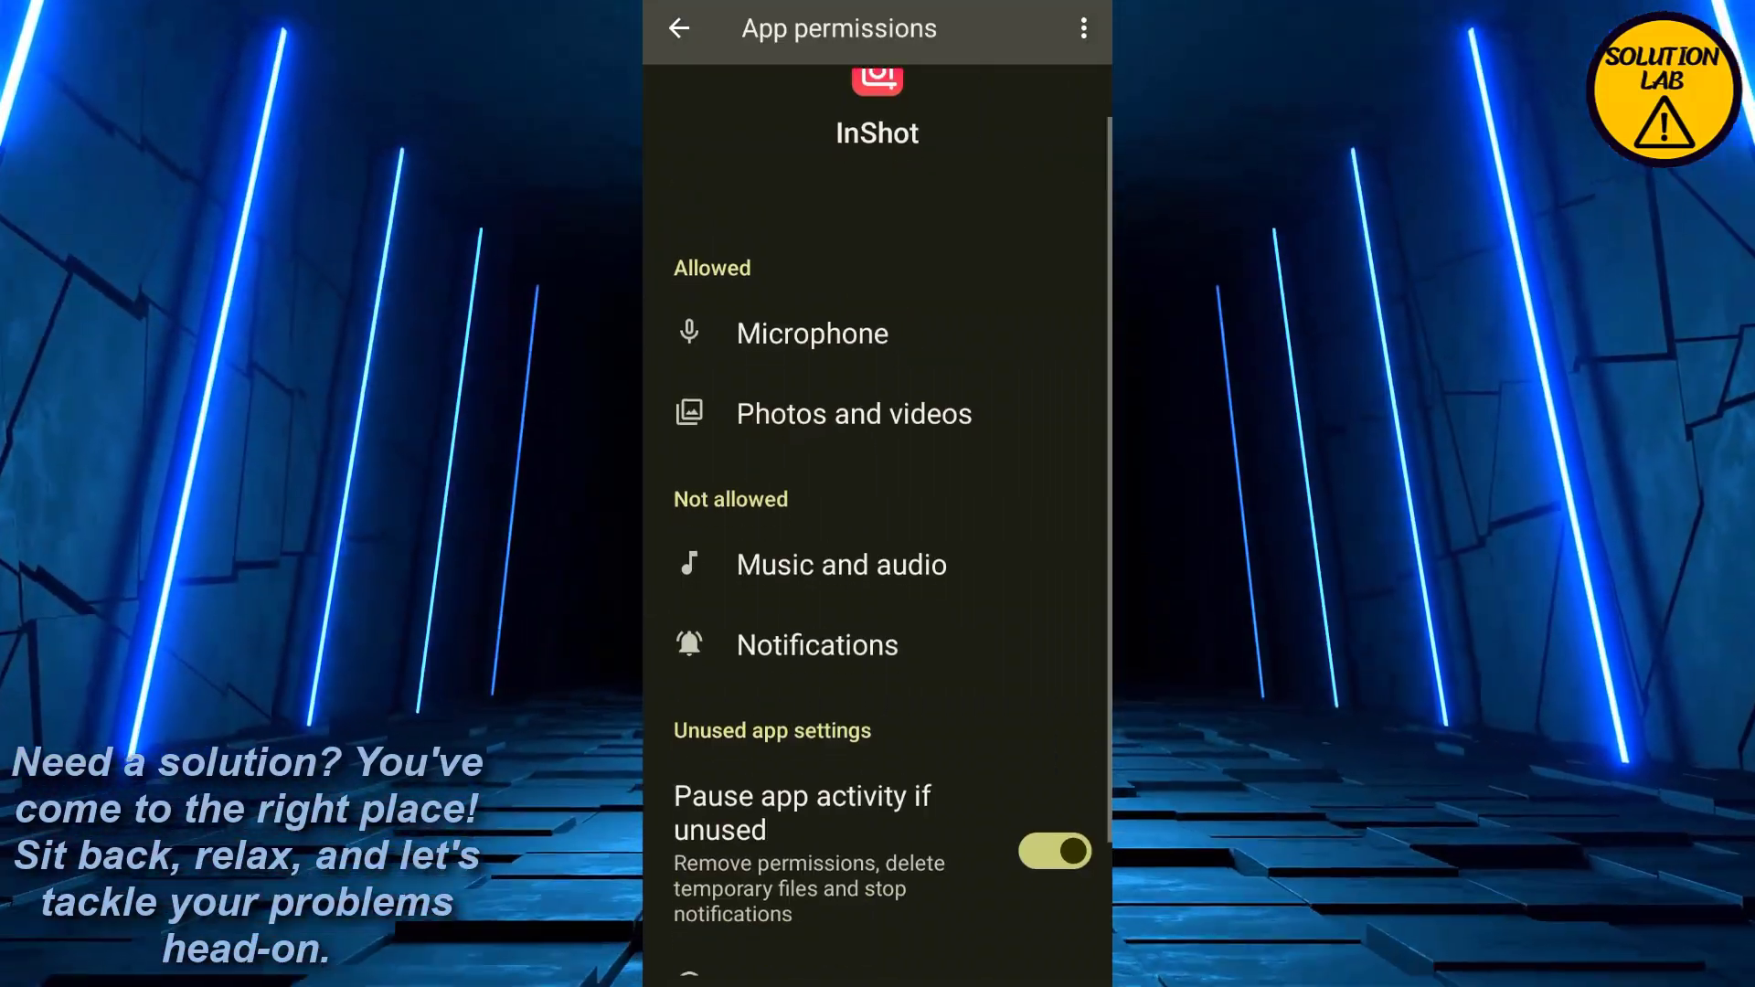
click(687, 28)
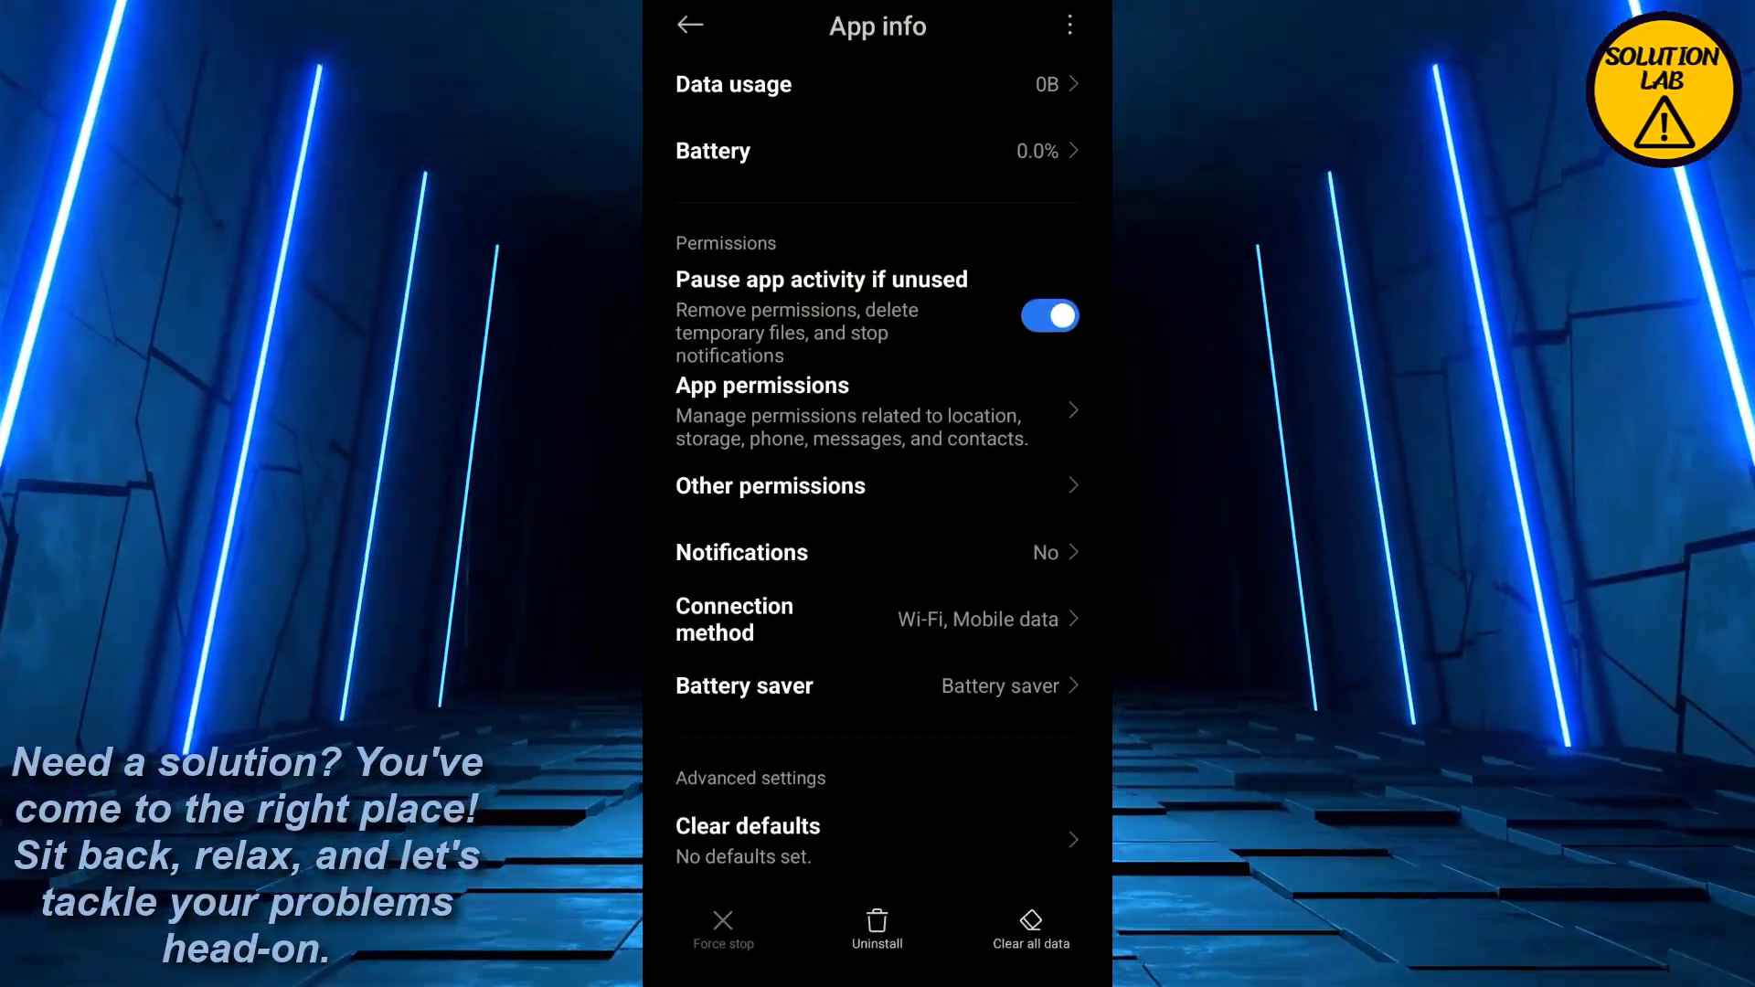
click(691, 26)
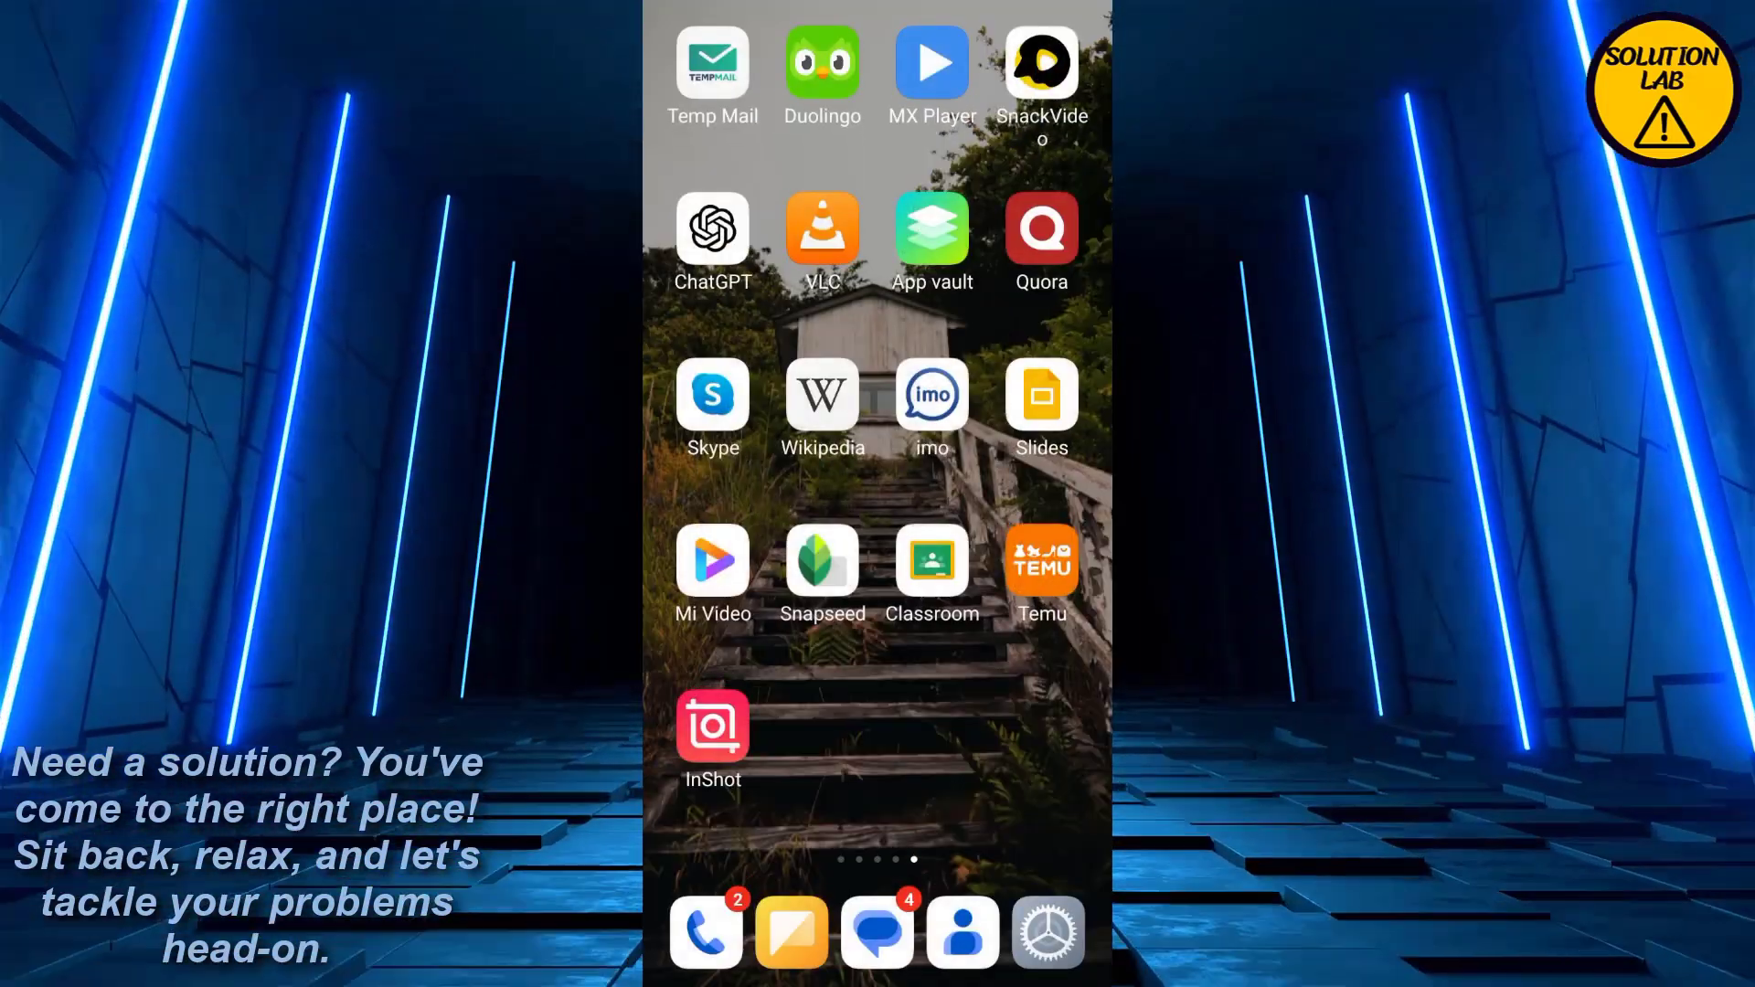